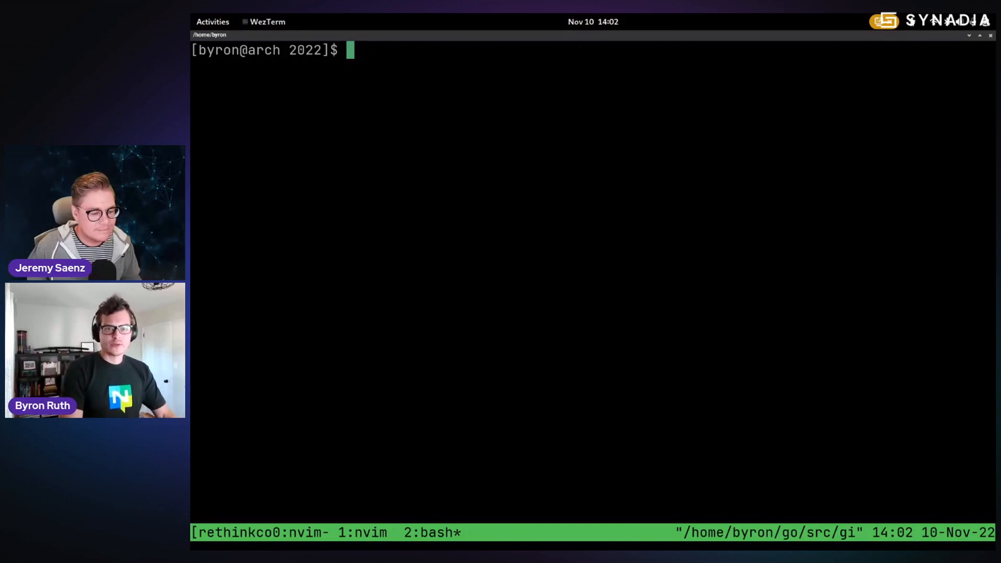
Step: List the NATS key-value buckets, then the diy, server, map and stream keys in rethinkconn
{"action": "type", "text": "nats kv ls"}
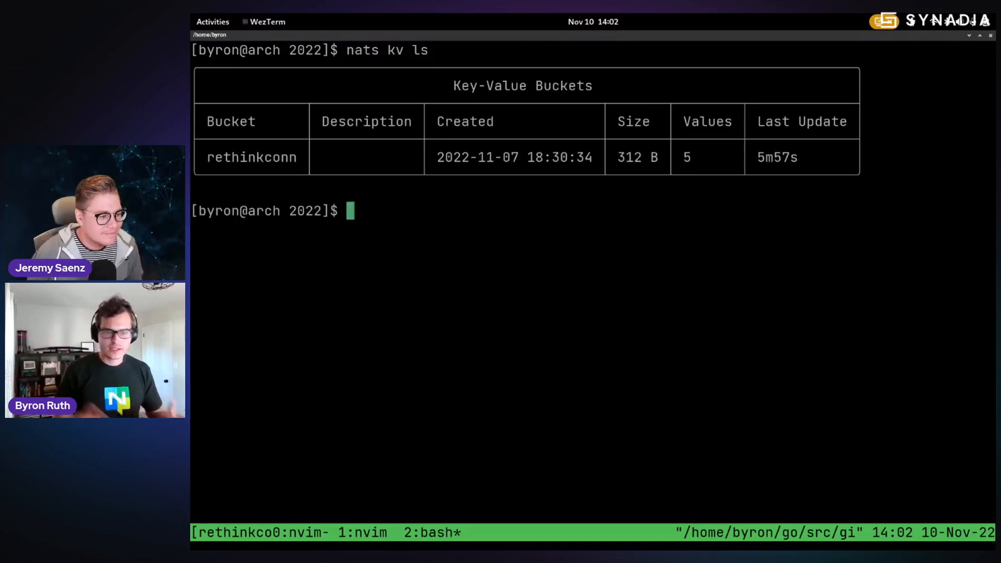
{"action": "type", "text": "nats kv ls re"}
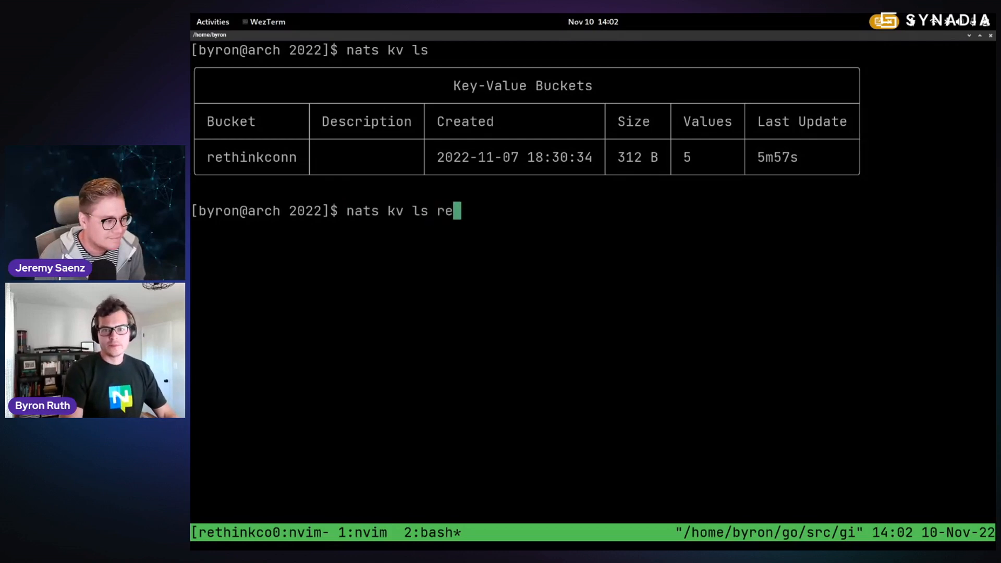
{"action": "type", "text": "thinkconn"}
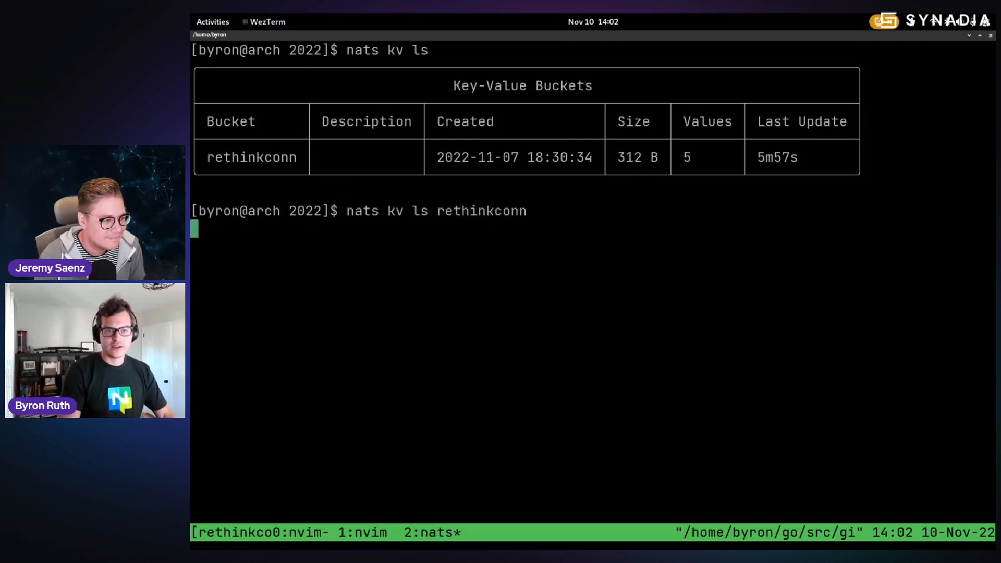
{"action": "key", "text": "Return"}
{"action": "type", "text": "nats kv put rethinkconn"}
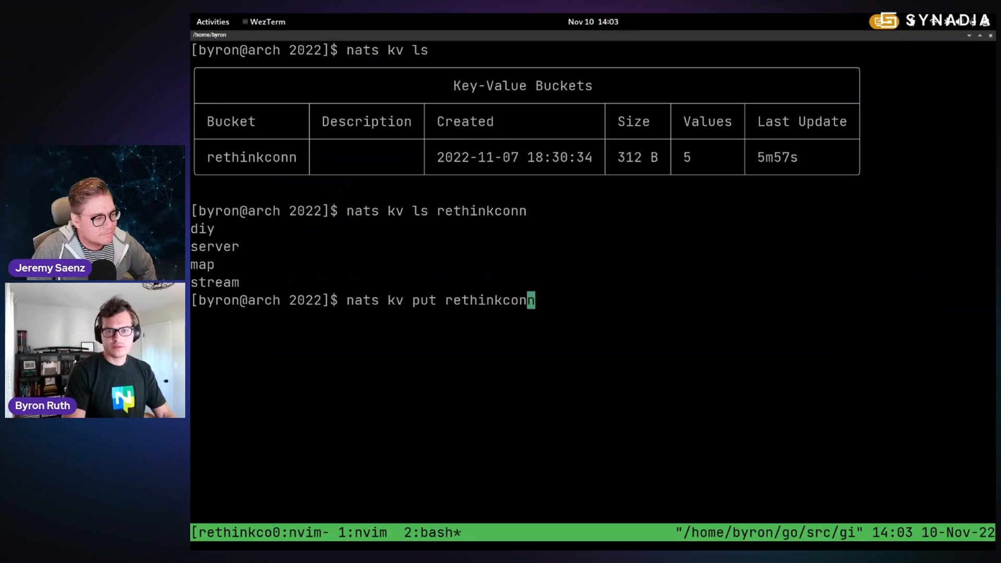
Step: Set the rethinkconn server key to ngs and send a greeting from the Greeter view
{"action": "type", "text": "server ngs"}
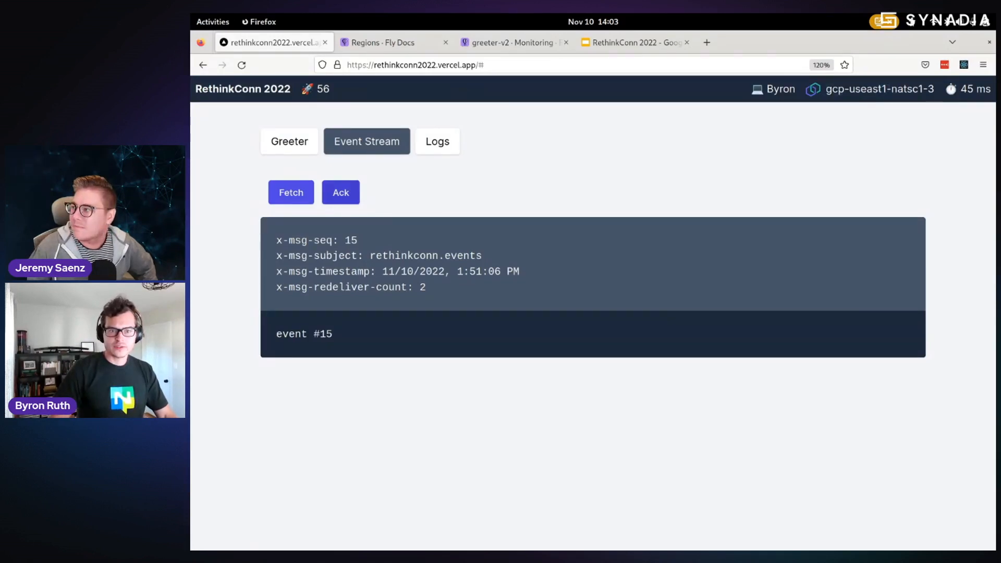
{"action": "left_click", "coordinate": [288, 142]}
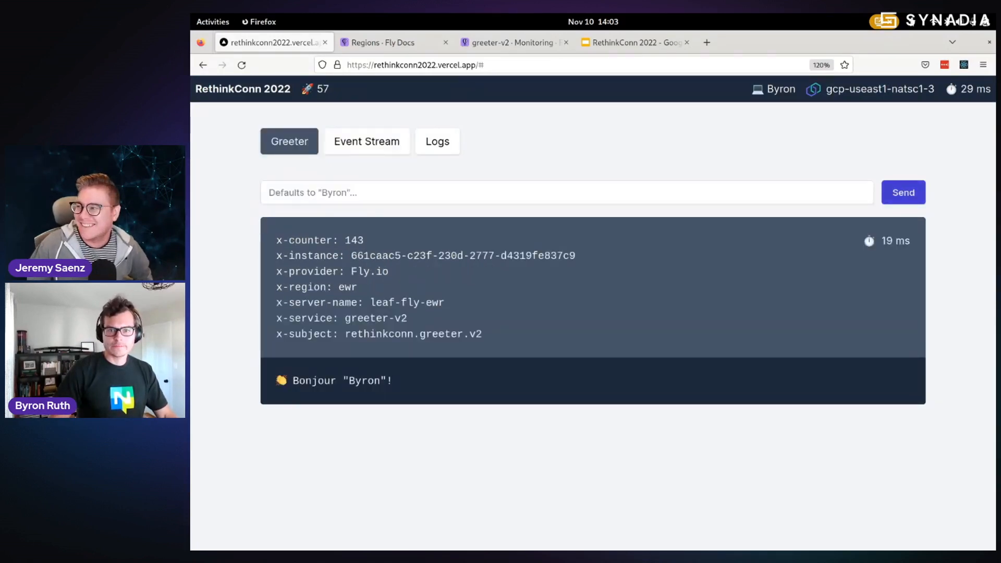
{"action": "left_click", "coordinate": [902, 192]}
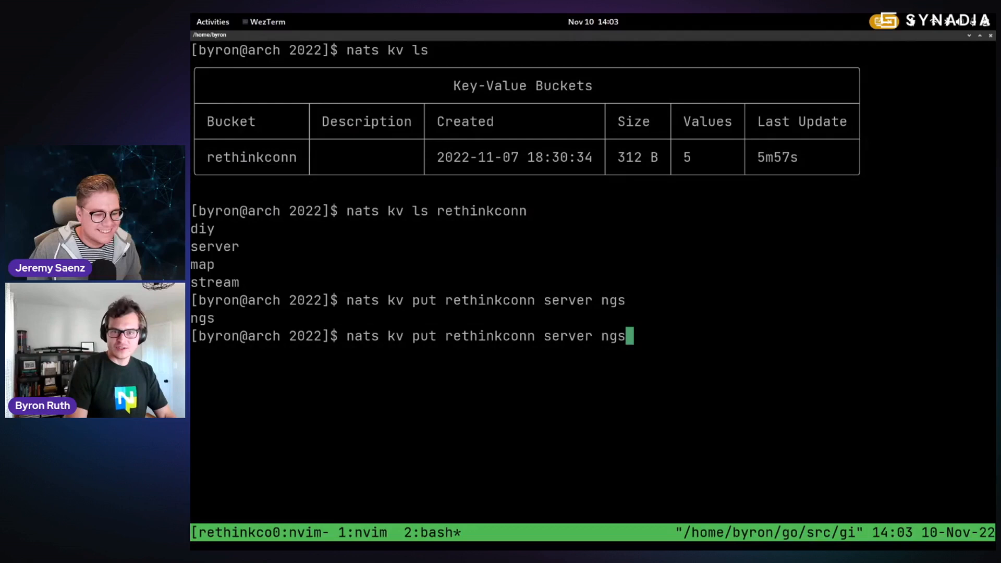
Step: Set the map key to rethinkconn.greeter.v1 and resend greetings until greeter-v1 replies
{"action": "key", "text": "BackSpace"}
{"action": "type", "text": "m"}
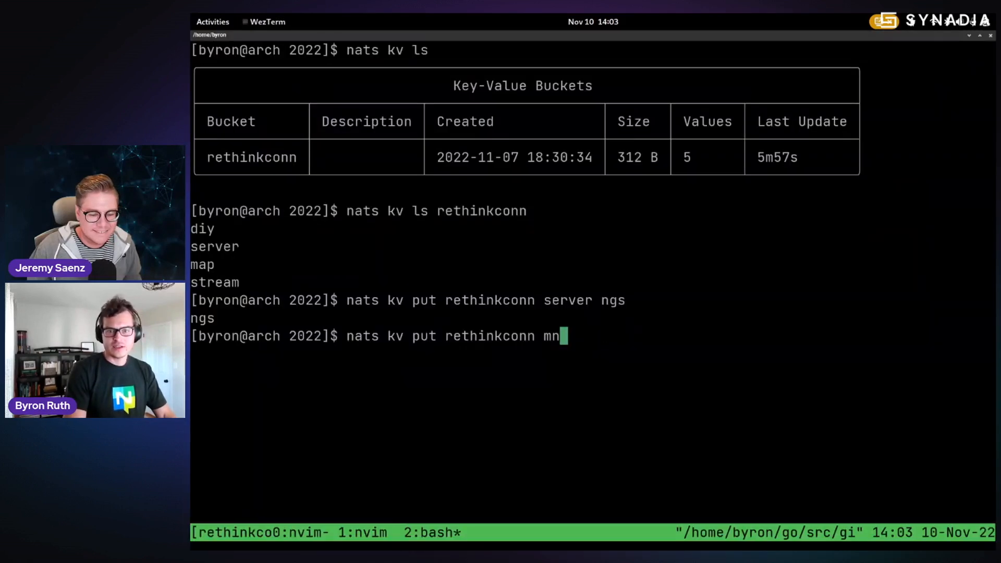
{"action": "type", "text": "ap rethinkc"}
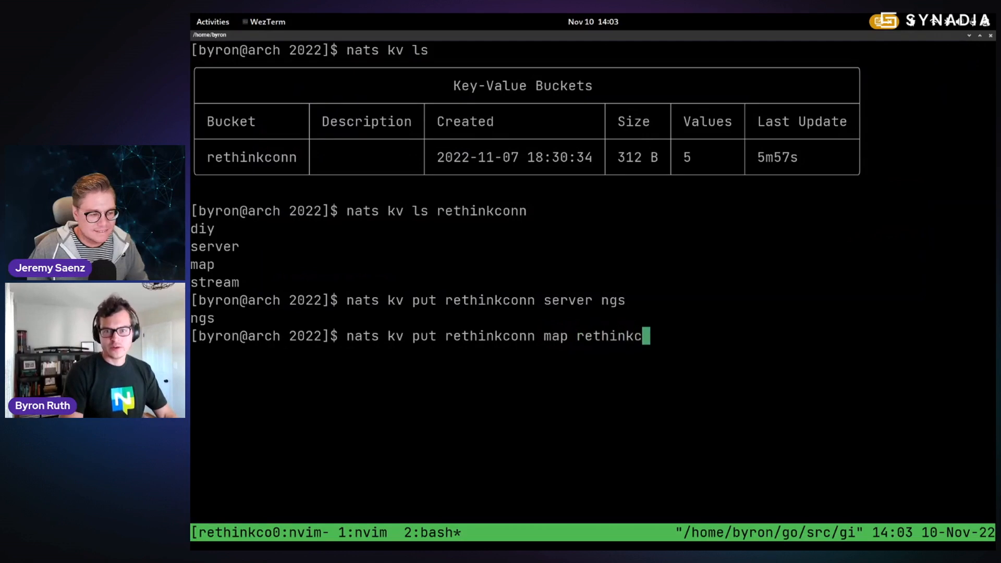
{"action": "type", "text": "onn.greeter."}
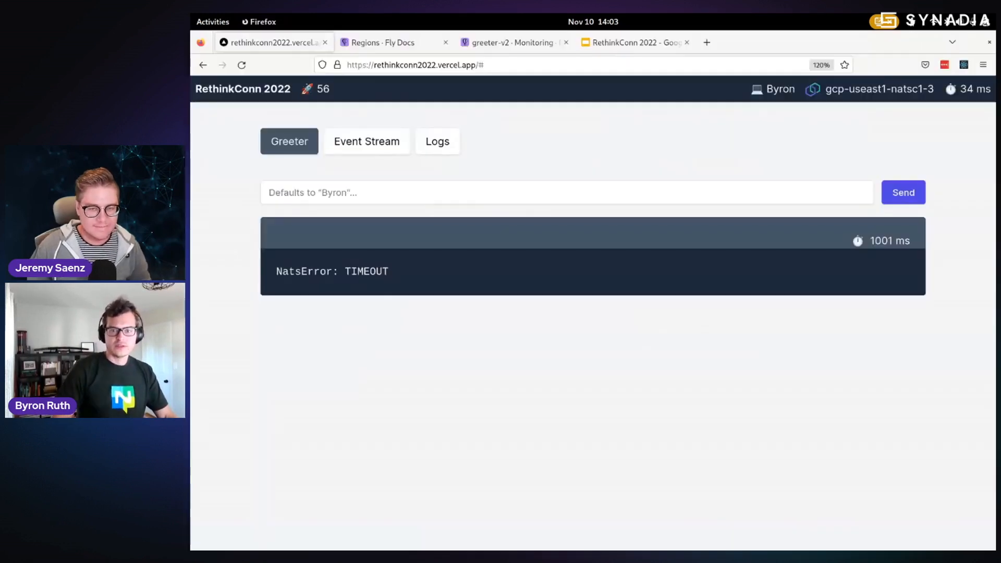
{"action": "left_click", "coordinate": [903, 192]}
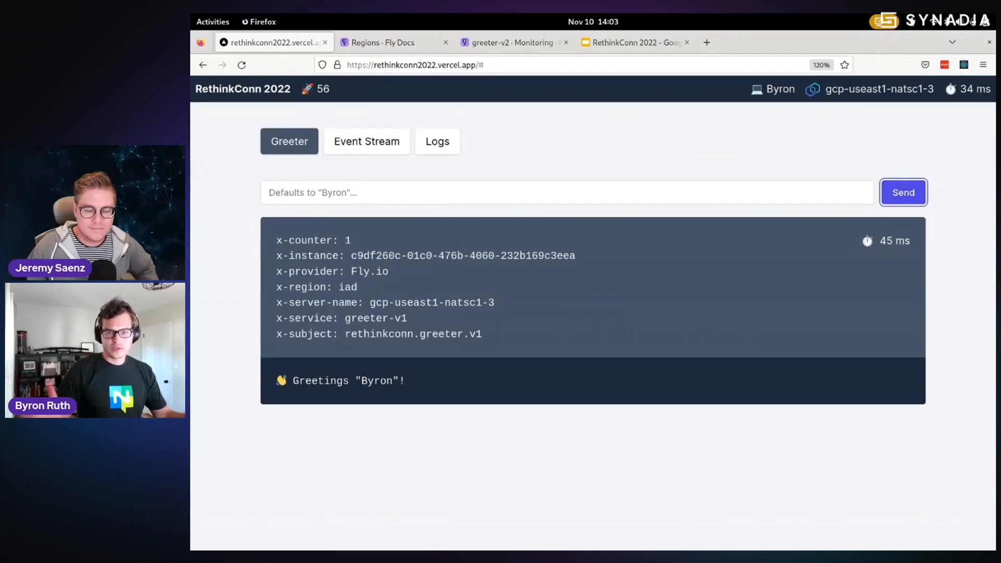
{"action": "left_click", "coordinate": [903, 193]}
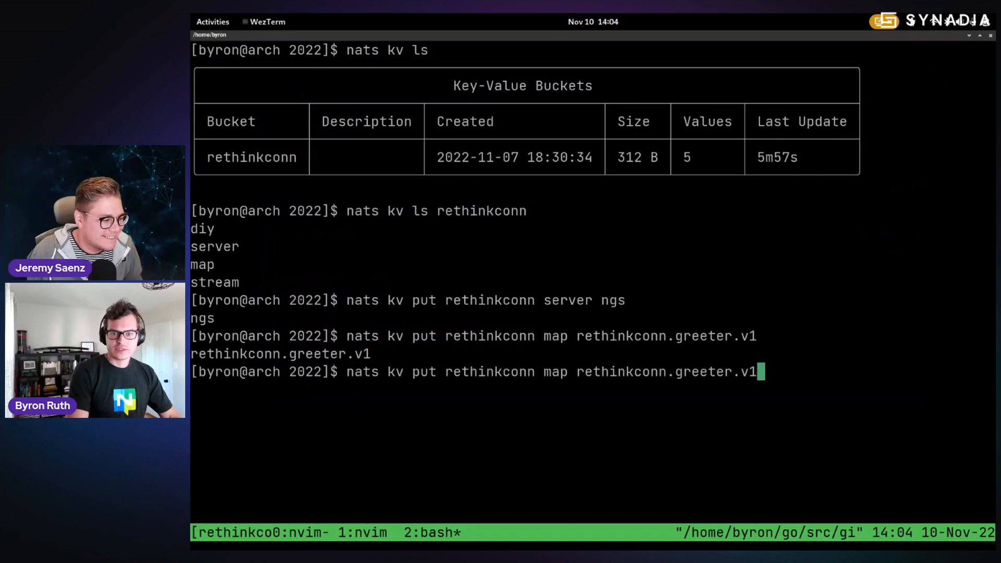
Step: Set the rethinkconn stream key to 0 and the diy key to 1
{"action": "type", "text": "stream 0"}
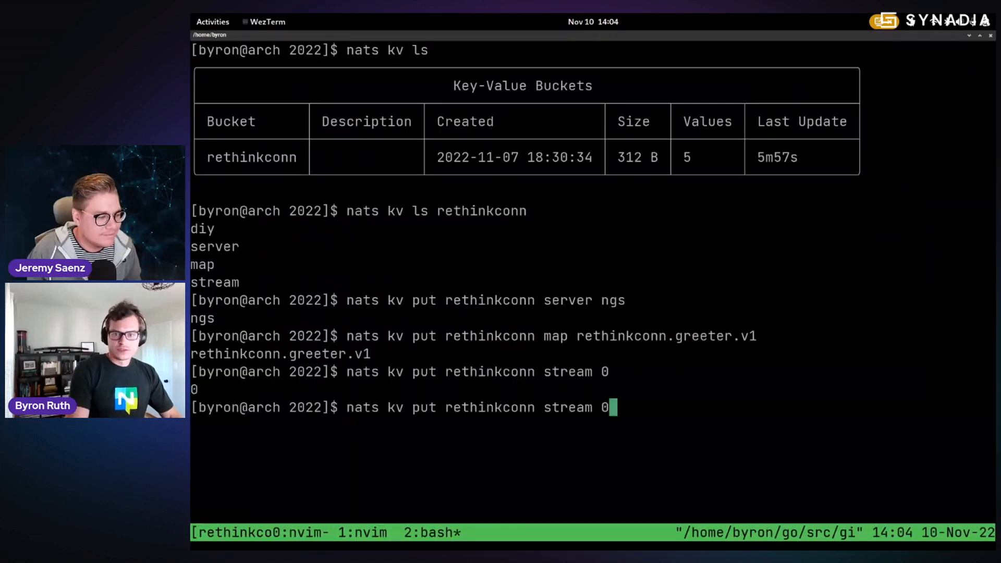
{"action": "type", "text": "d"}
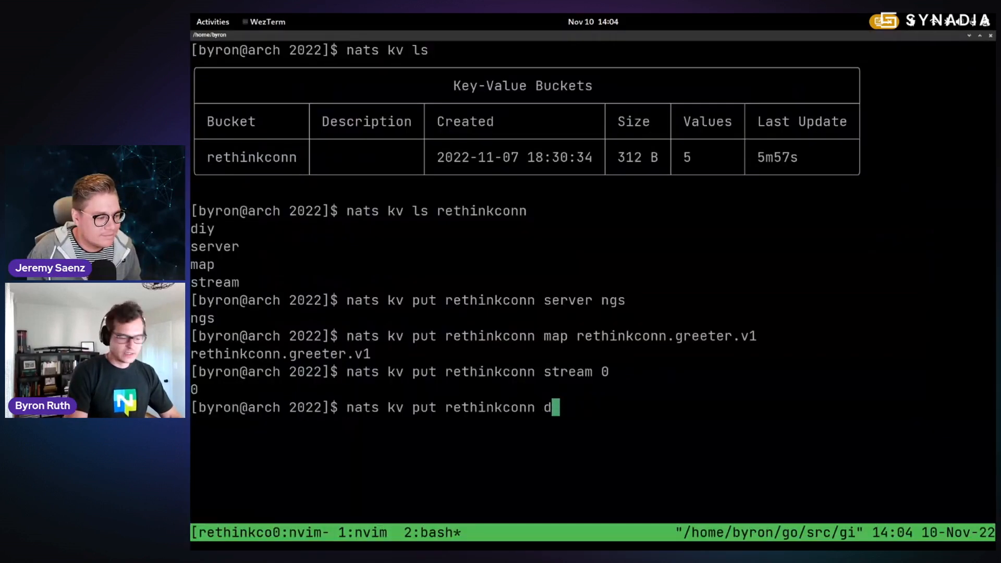
{"action": "type", "text": "iy 1"}
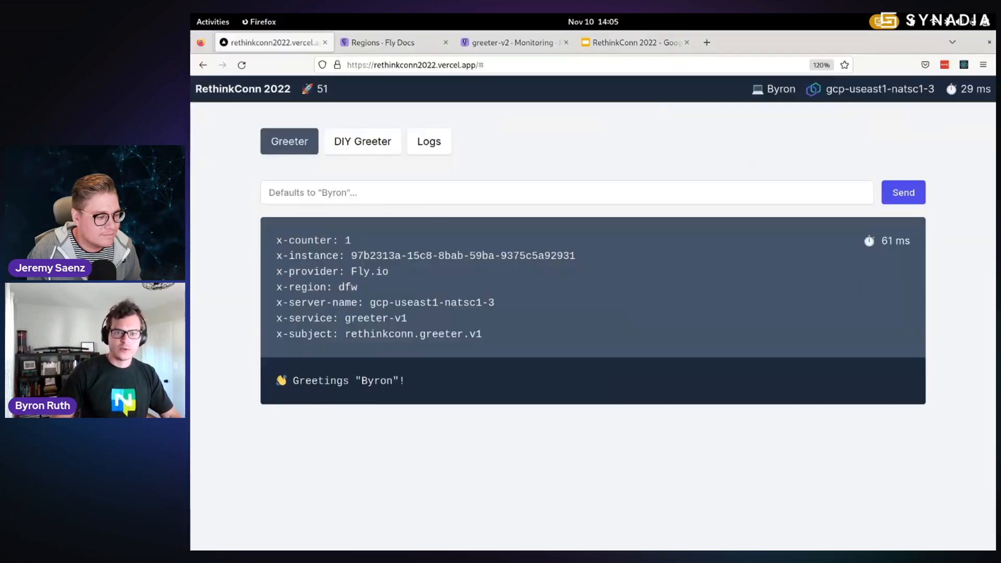
Step: Go to the DIY Greeter view and subscribe so this browser serves greetings
{"action": "left_click", "coordinate": [362, 141]}
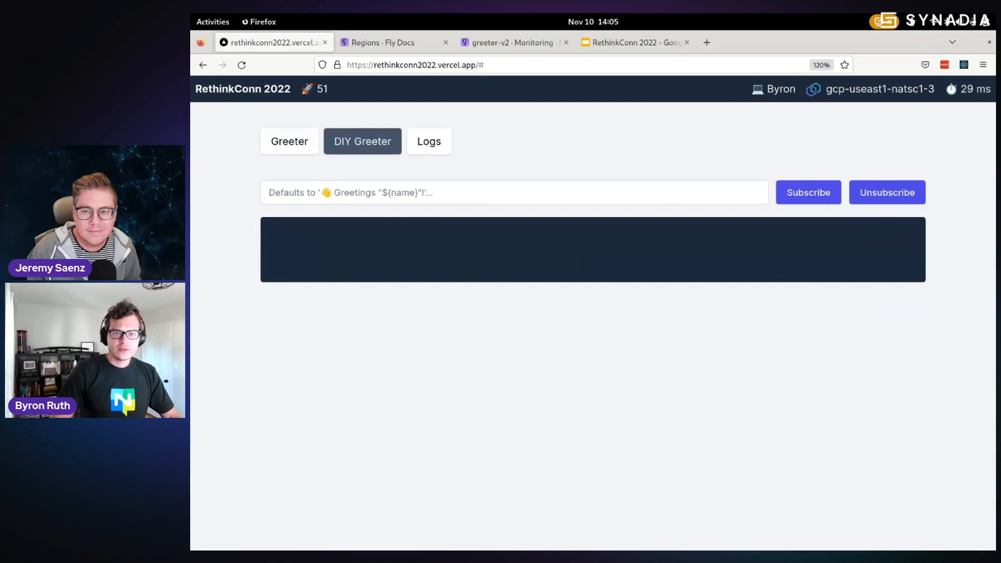
{"action": "left_click", "coordinate": [289, 142]}
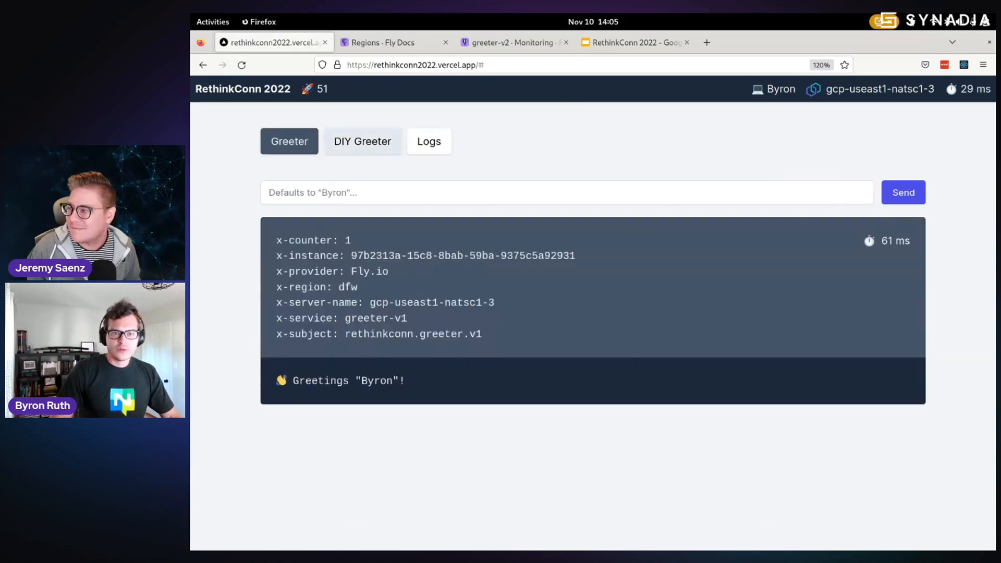
{"action": "left_click", "coordinate": [362, 141]}
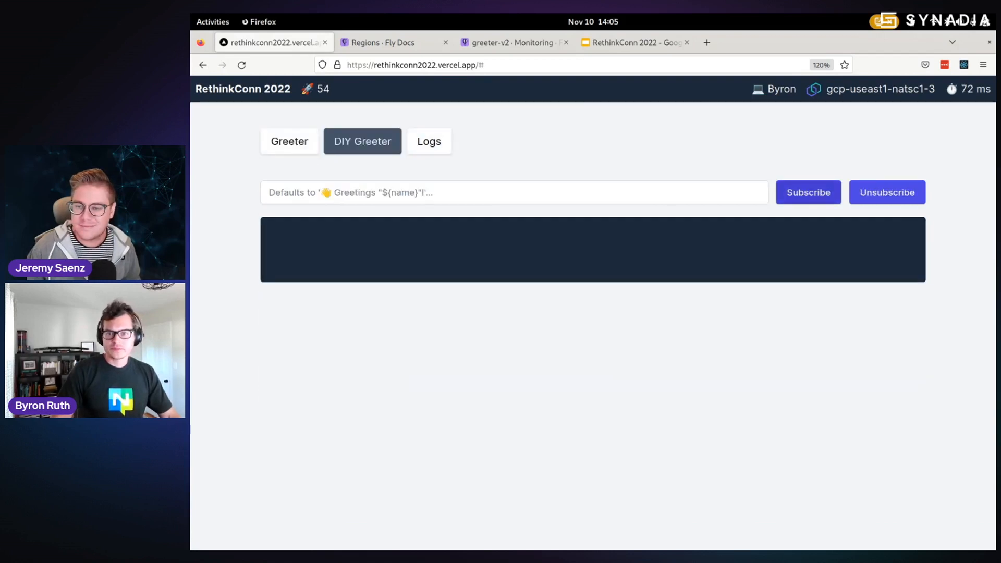
{"action": "left_click", "coordinate": [808, 192]}
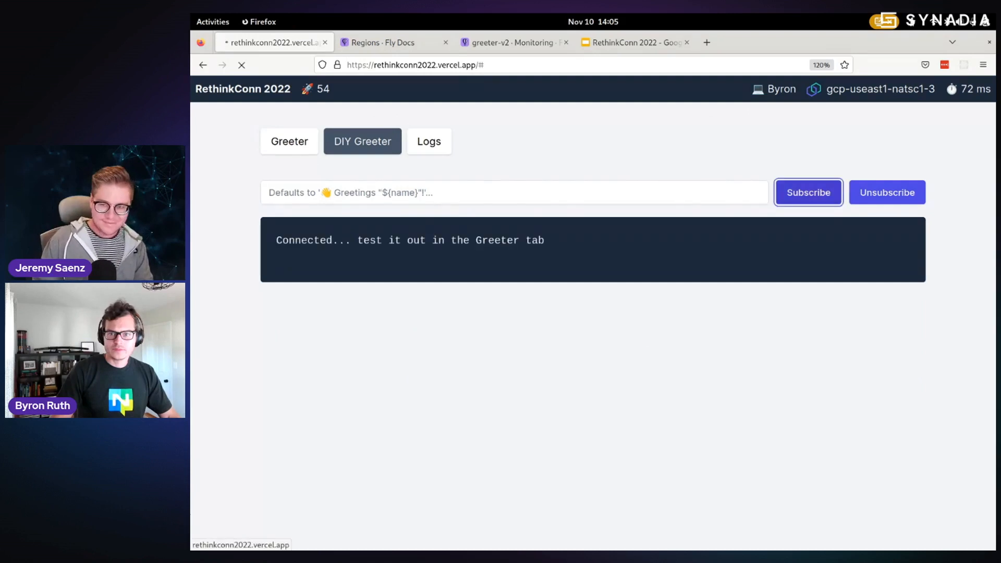
{"action": "left_click", "coordinate": [808, 192]}
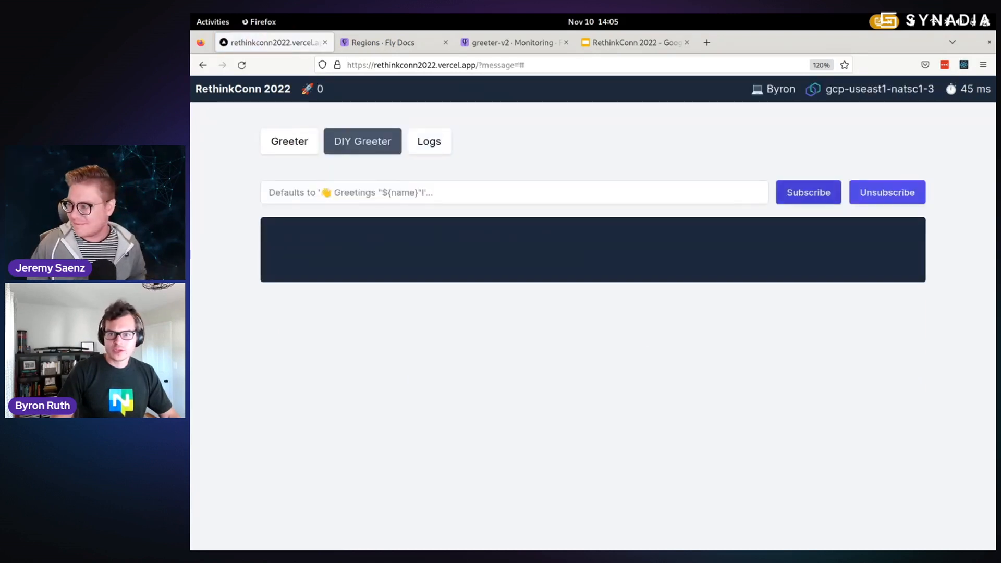
{"action": "left_click", "coordinate": [807, 193]}
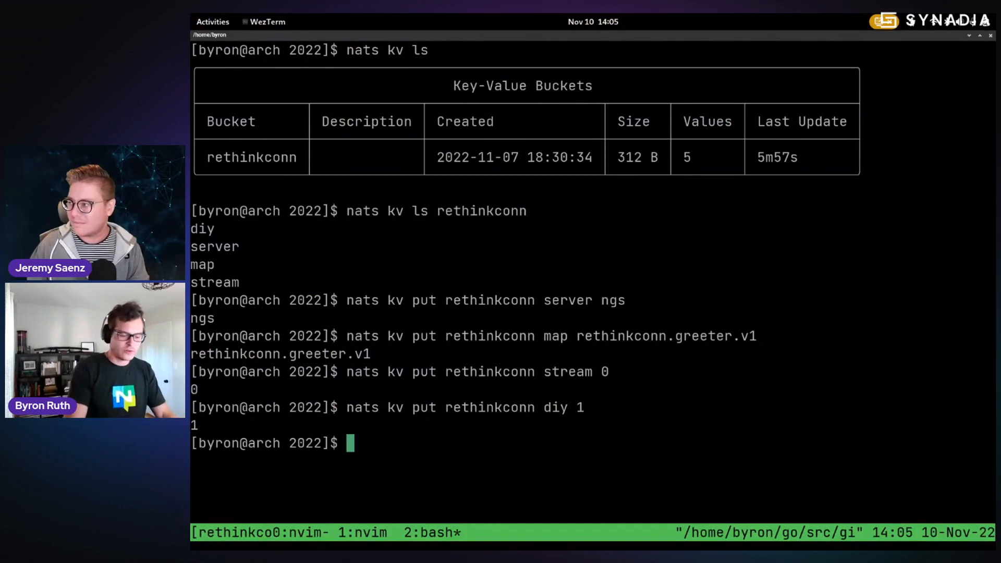
Step: Get a 'Greetings Byron!' reply from diy-greeter-v3, then return to the DIY Greeter view
{"action": "type", "text": "nats kv put rethinkconn map rethinkconn.greeter.v1"}
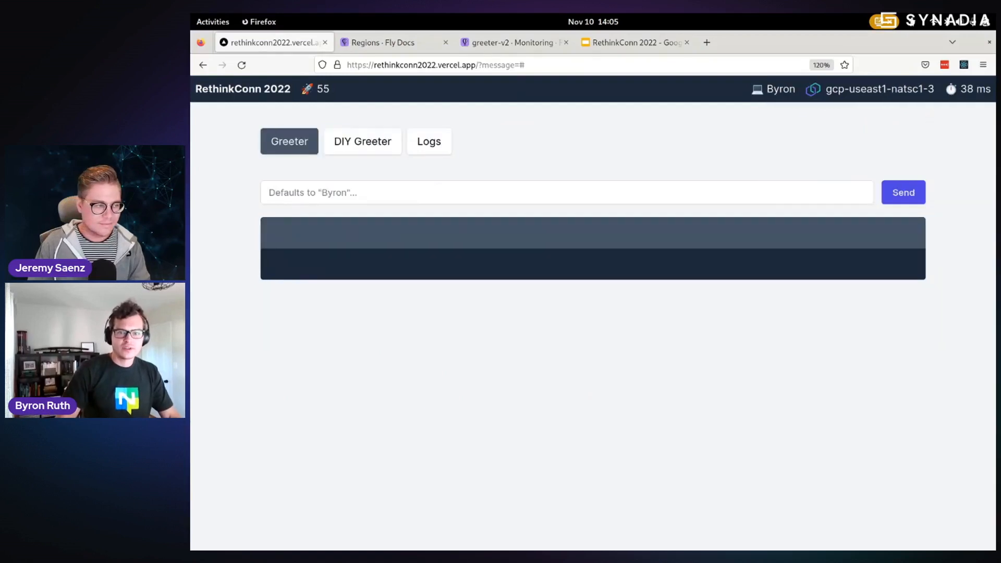
{"action": "left_click", "coordinate": [903, 192]}
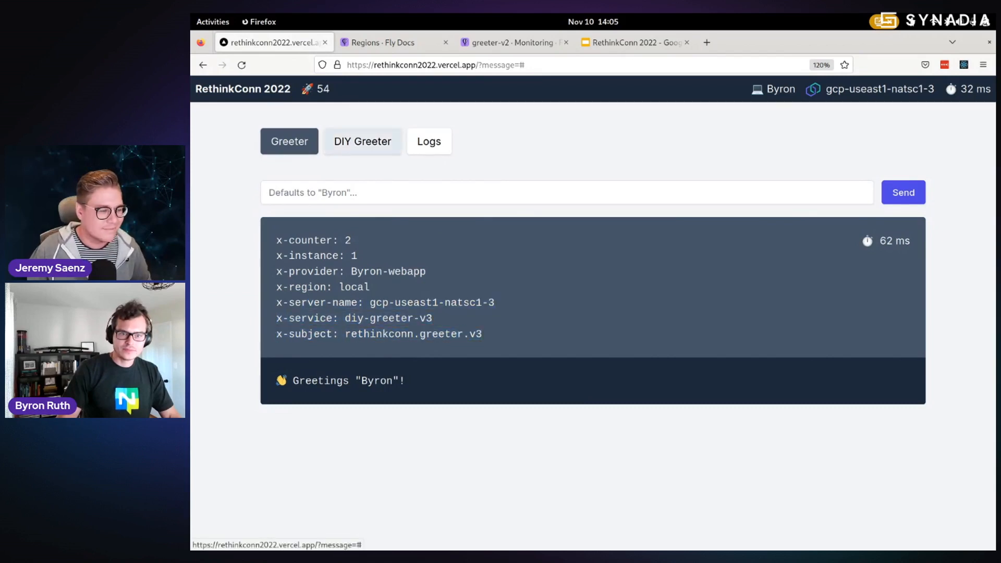
{"action": "left_click", "coordinate": [362, 141]}
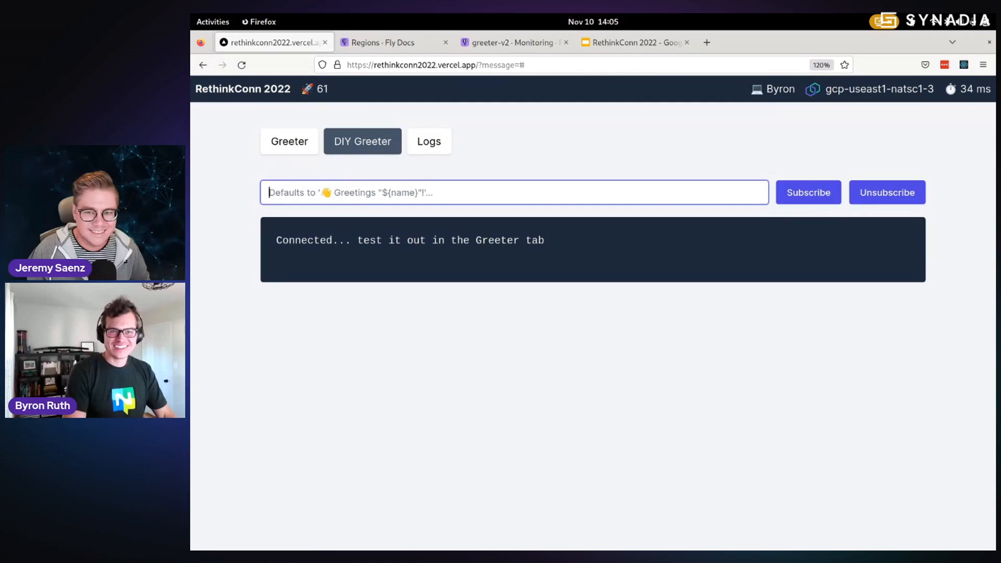
{"action": "type", "text": "H"}
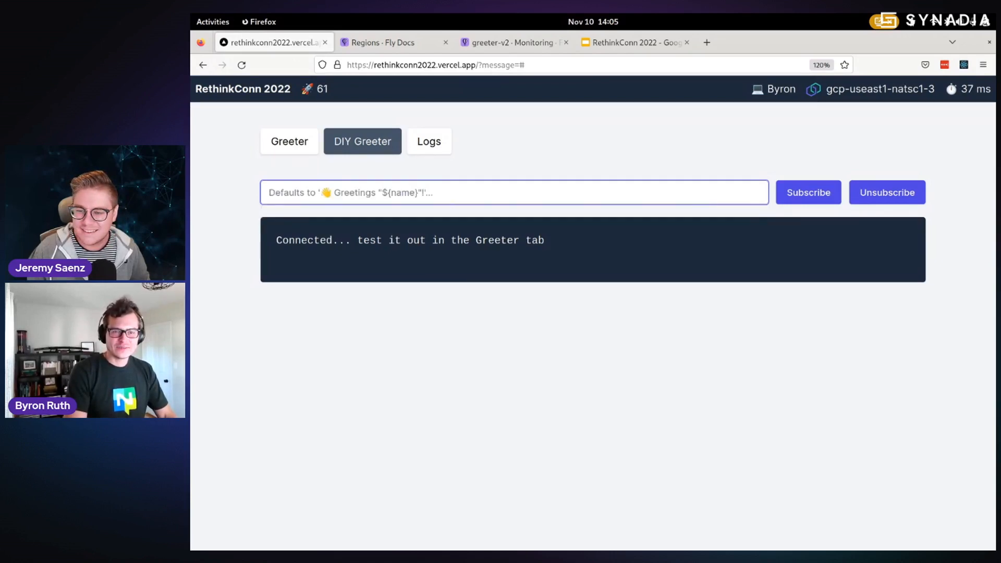
Step: Replace the half-typed greeting with the template 'Hi! ${name}' and submit it
{"action": "type", "text": "Hi everythi"}
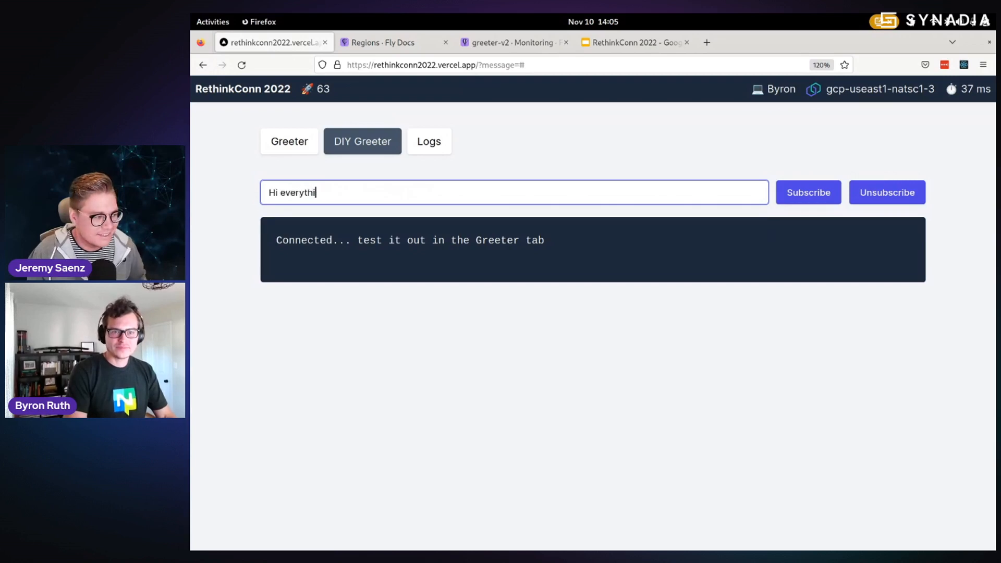
{"action": "key", "text": "BackSpace"}
{"action": "type", "text": "Hi!"}
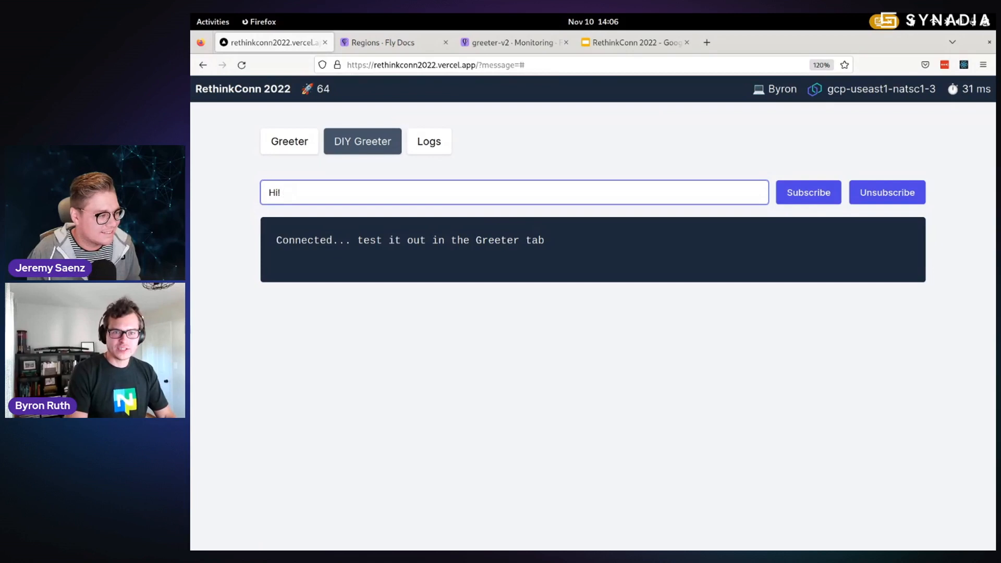
{"action": "type", "text": "${a"}
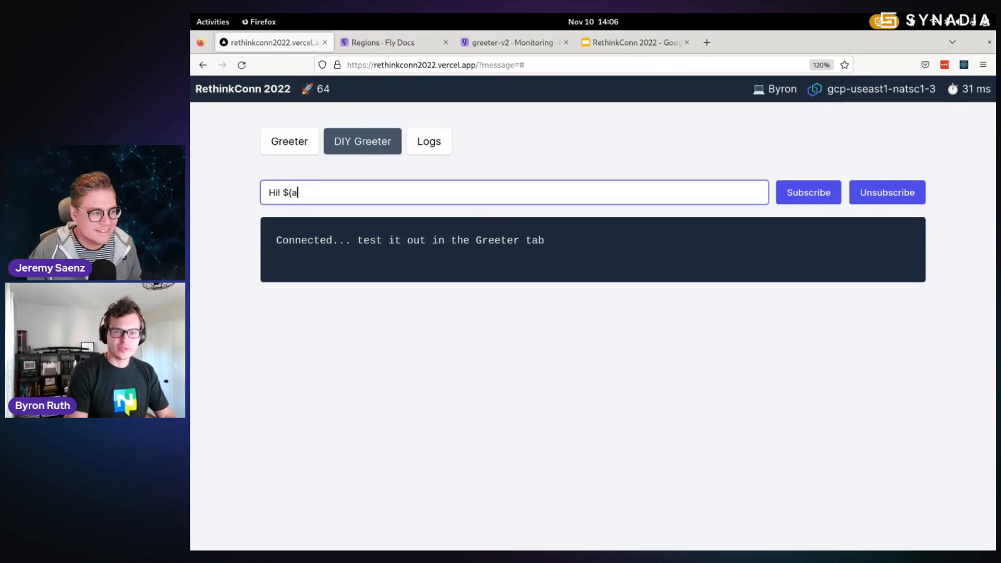
{"action": "type", "text": "name}"}
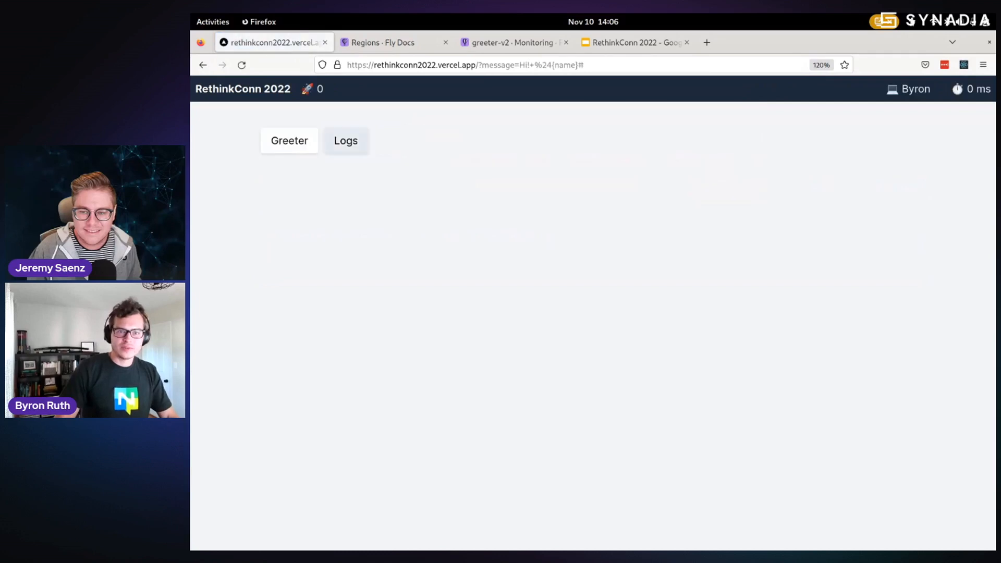
Step: Re-enter 'Hi! ${name}', restore the missing dollar sign, and resubscribe the DIY Greeter
{"action": "left_click", "coordinate": [362, 141]}
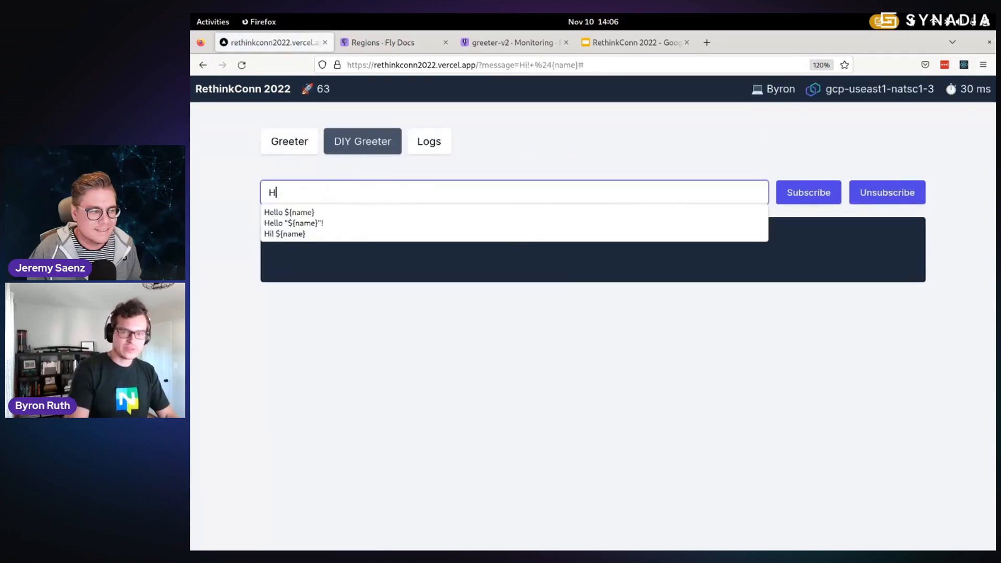
{"action": "type", "text": "i! {name}"}
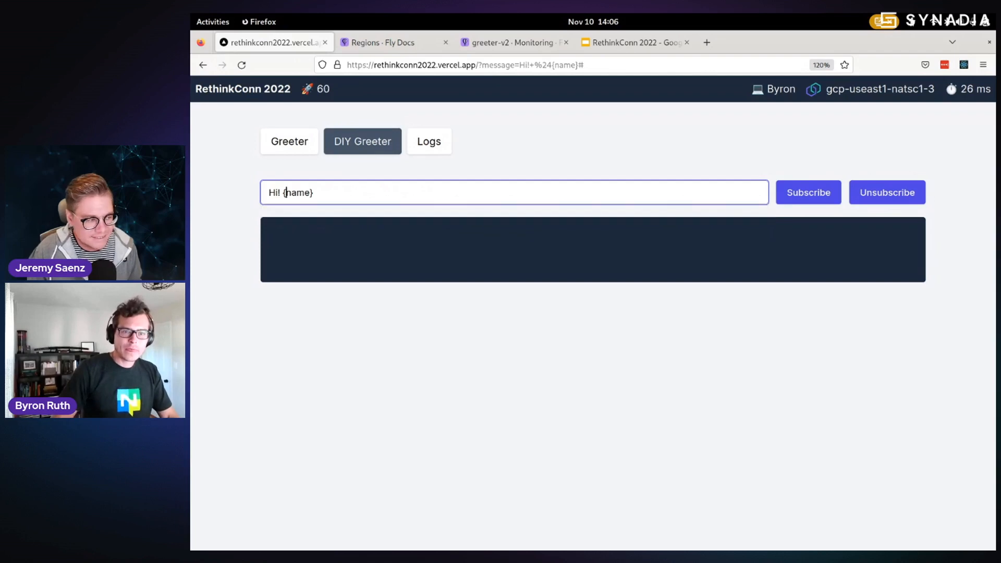
{"action": "left_click", "coordinate": [808, 192]}
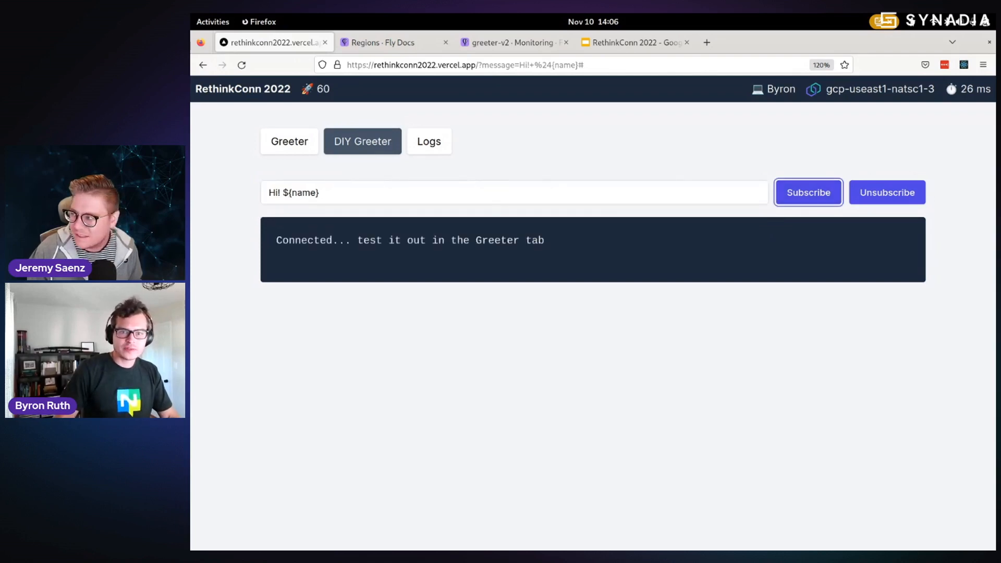
{"action": "left_click", "coordinate": [288, 141]}
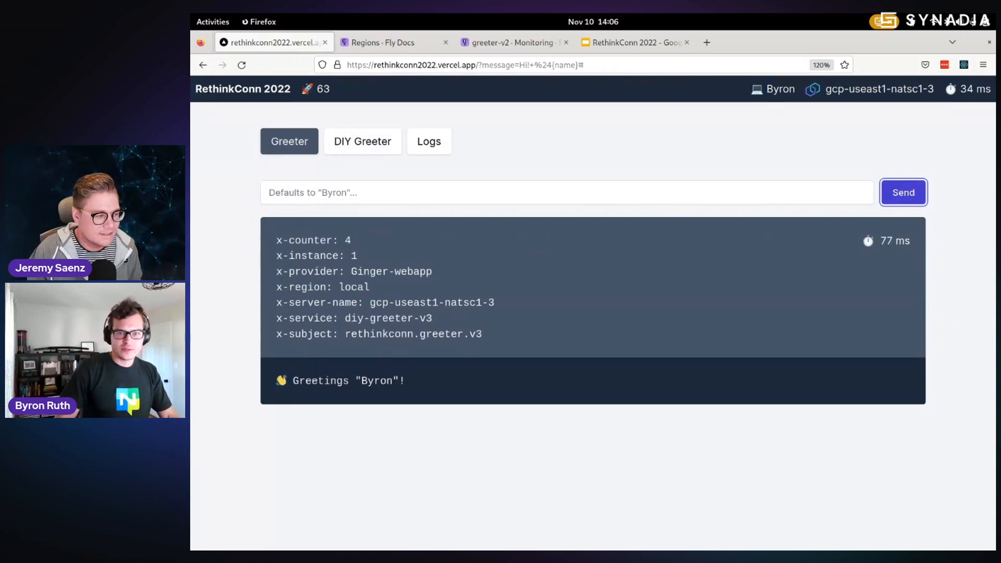
Step: Send repeated greeting requests, getting 'Hi! Byron' and other participants' diy-greeter-v3 replies
{"action": "left_click", "coordinate": [903, 193]}
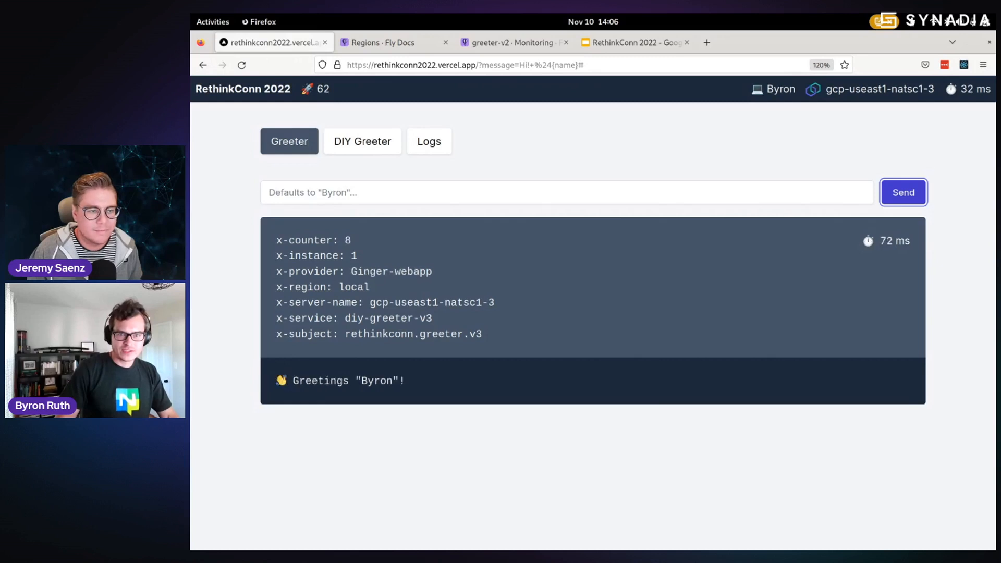
{"action": "left_click", "coordinate": [902, 192]}
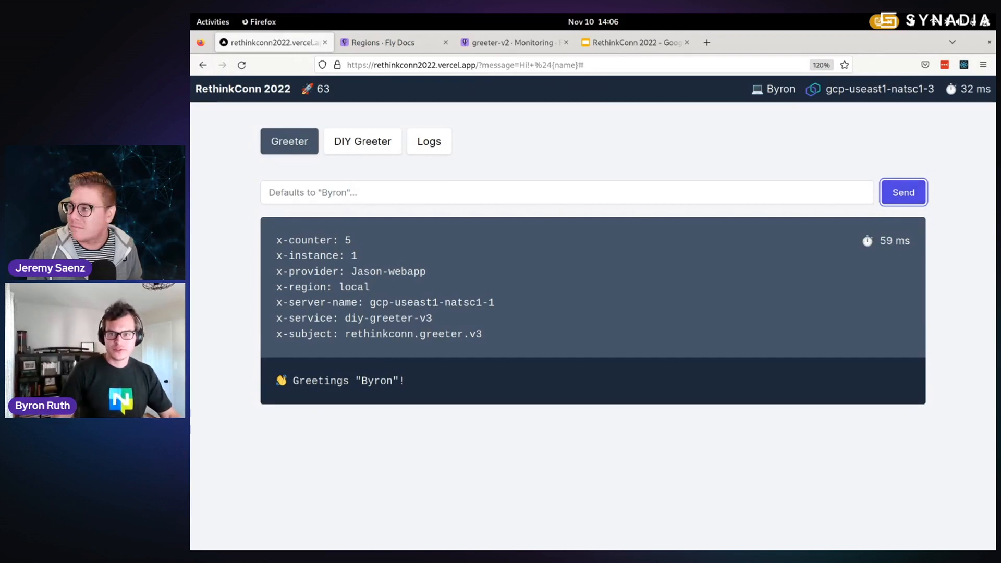
{"action": "left_click", "coordinate": [903, 192]}
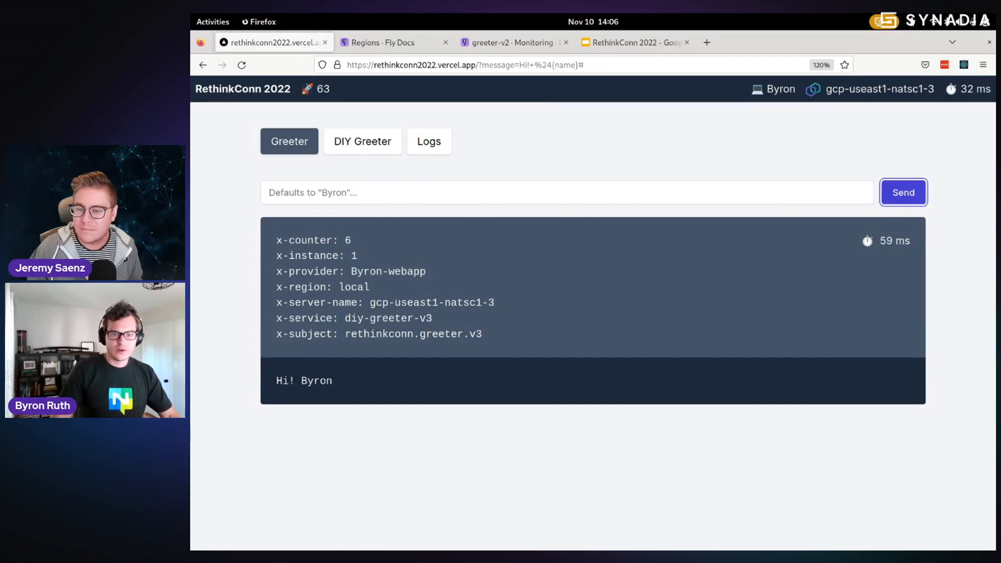
{"action": "left_click", "coordinate": [902, 192]}
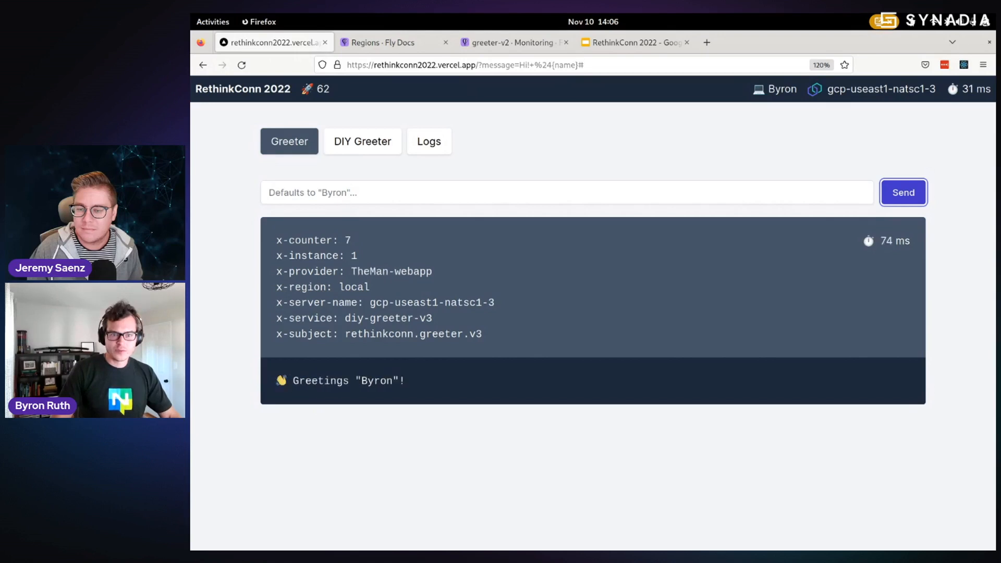
{"action": "left_click", "coordinate": [902, 193]}
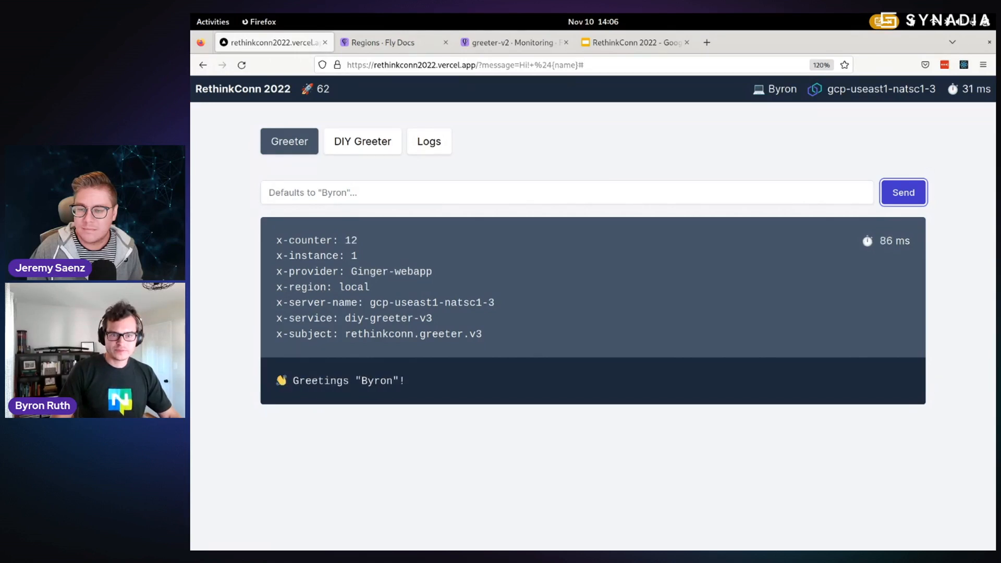
{"action": "left_click", "coordinate": [903, 192]}
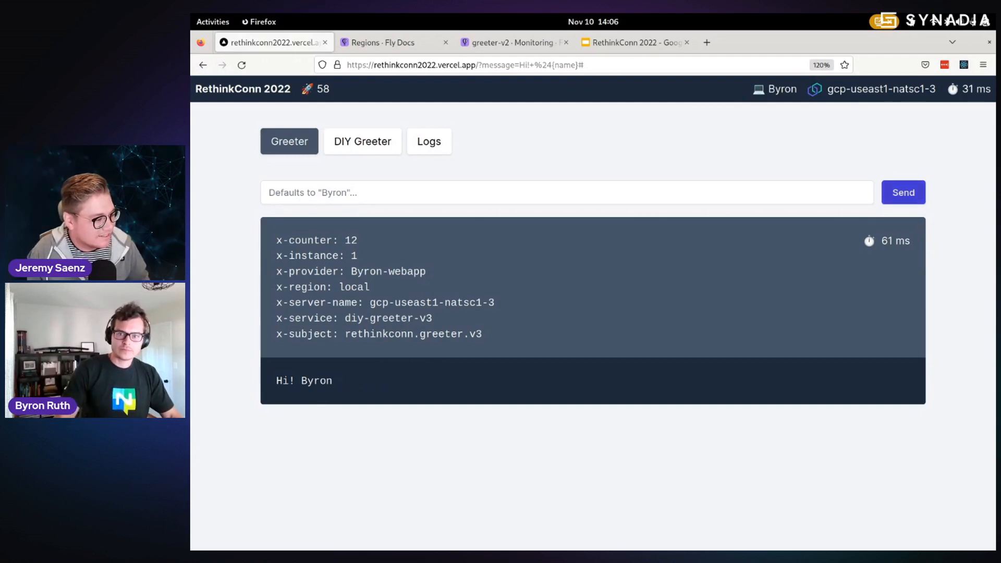
{"action": "left_click", "coordinate": [903, 192]}
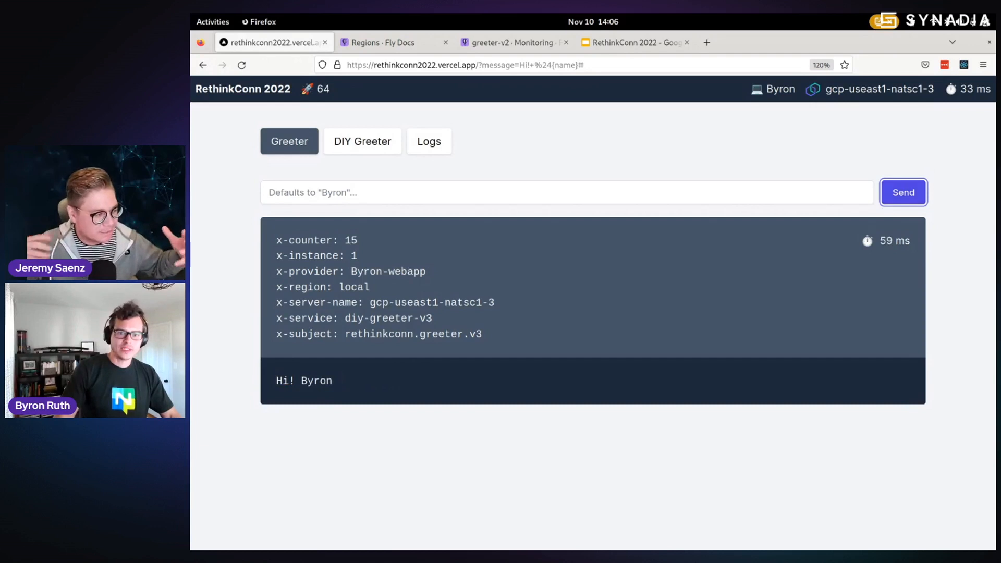
{"action": "left_click", "coordinate": [903, 192]}
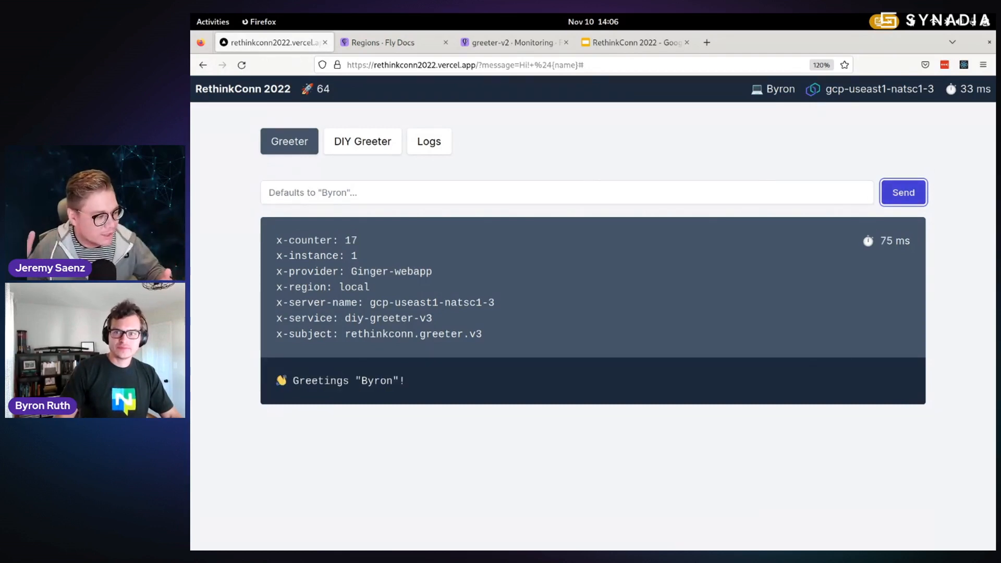
{"action": "left_click", "coordinate": [903, 192]}
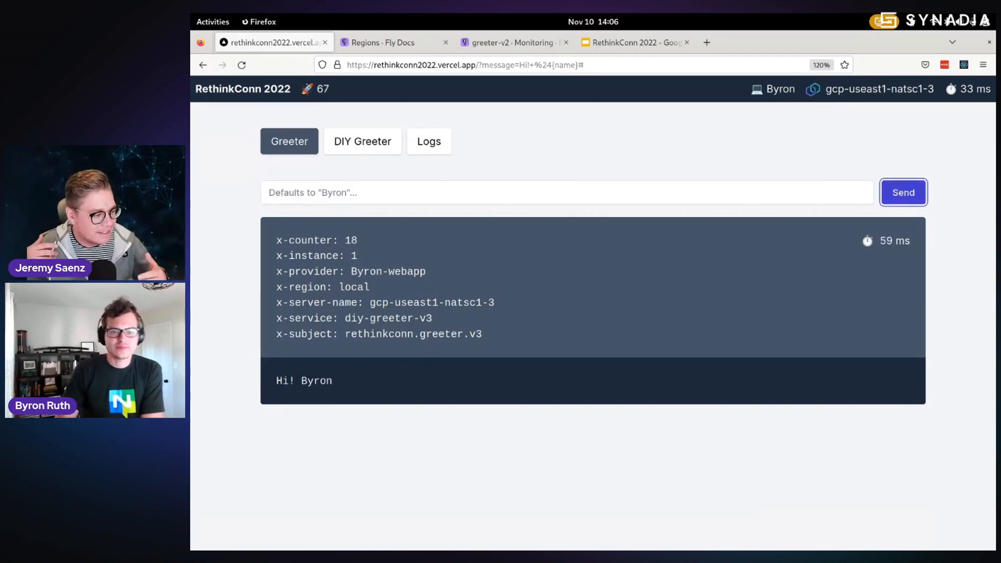
{"action": "left_click", "coordinate": [903, 193]}
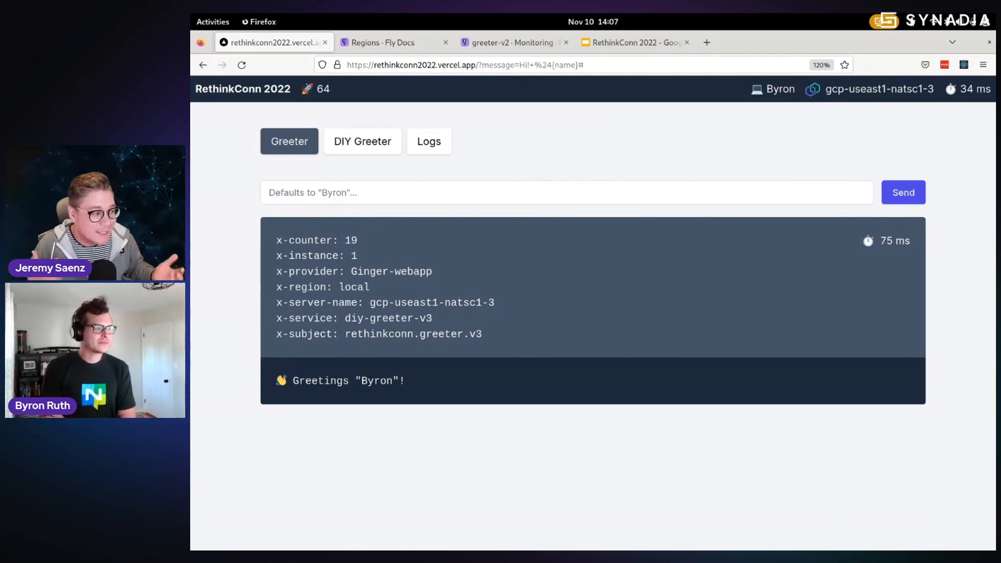
{"action": "left_click", "coordinate": [903, 193]}
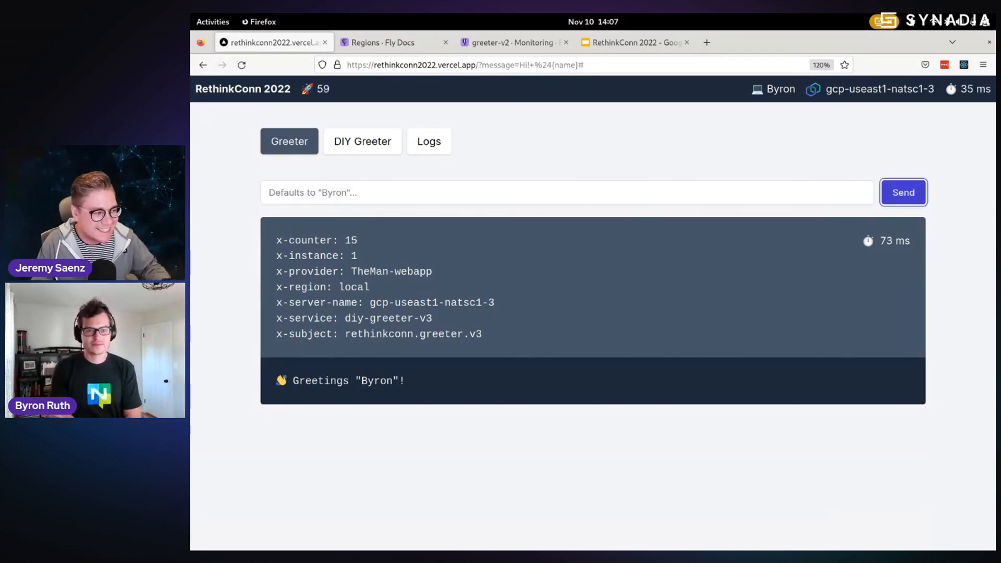
{"action": "left_click", "coordinate": [902, 193]}
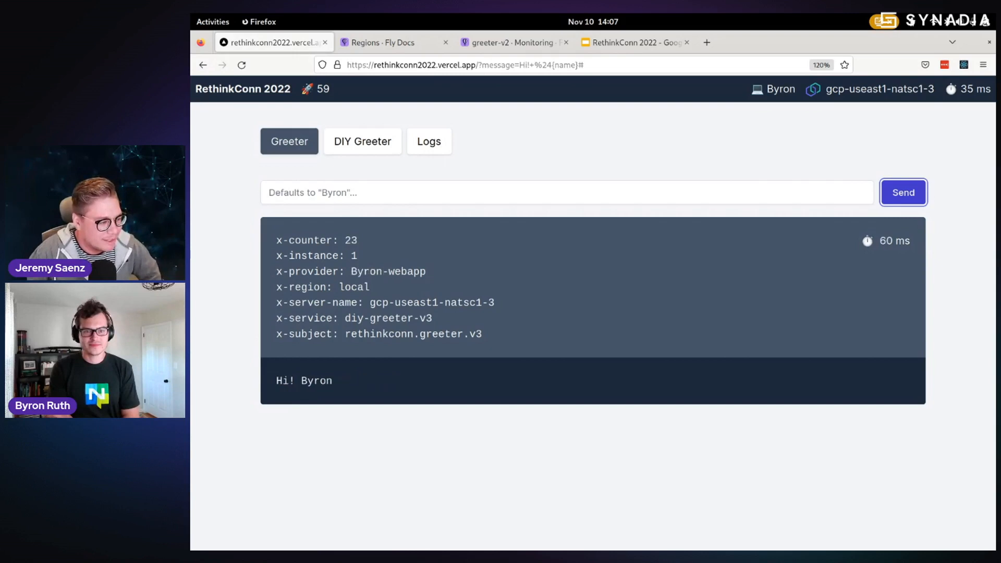
{"action": "left_click", "coordinate": [902, 193]}
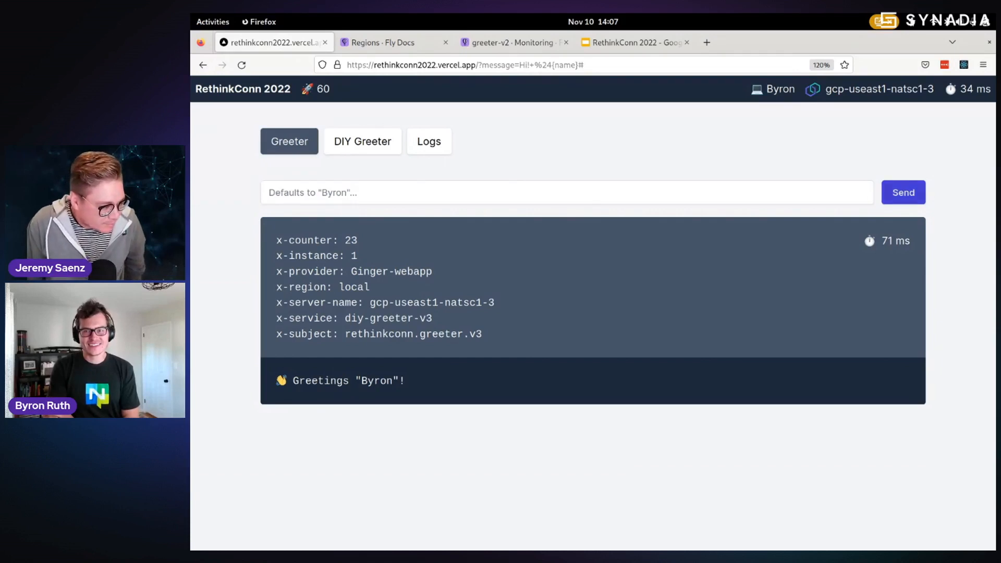
{"action": "left_click", "coordinate": [903, 192]}
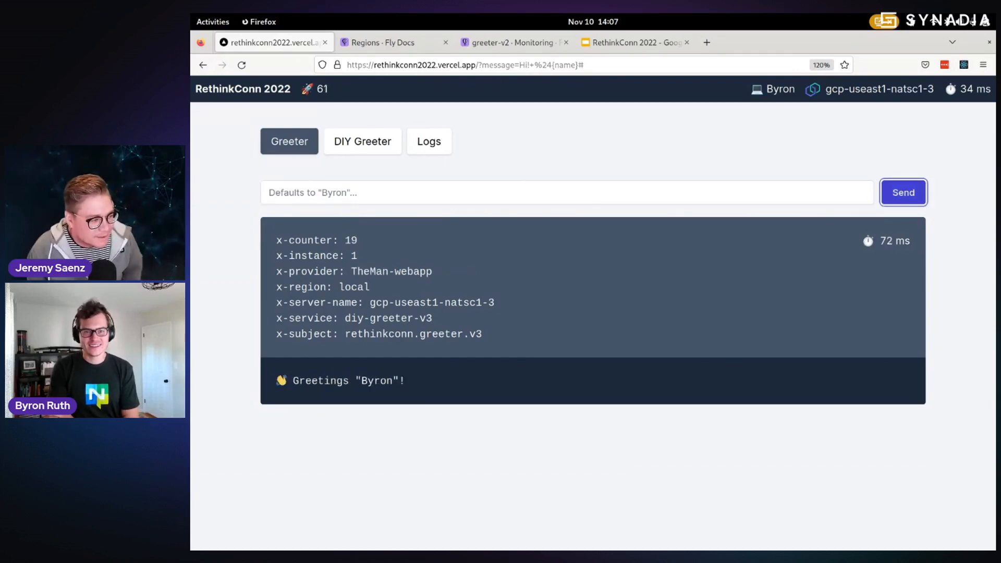
{"action": "left_click", "coordinate": [902, 192]}
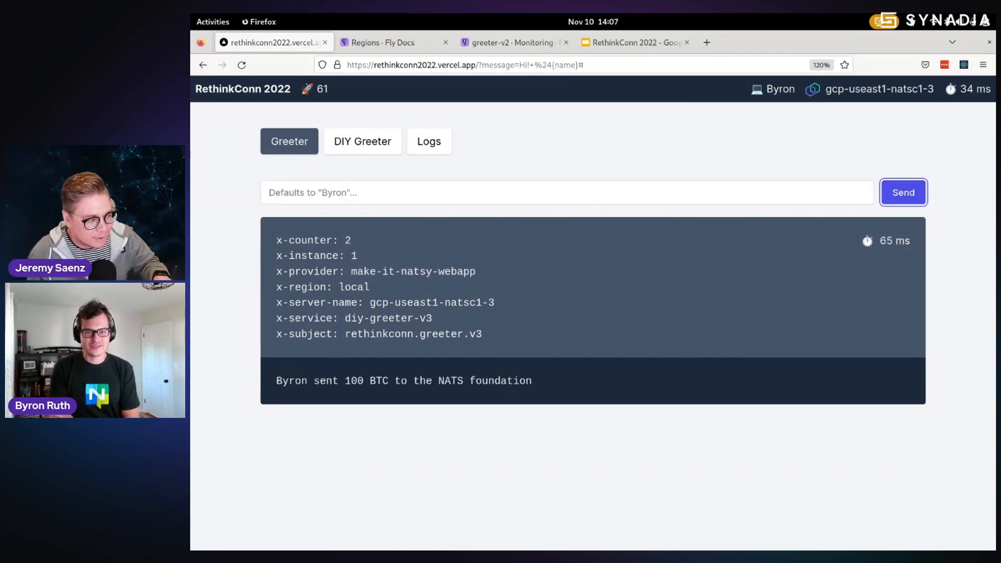